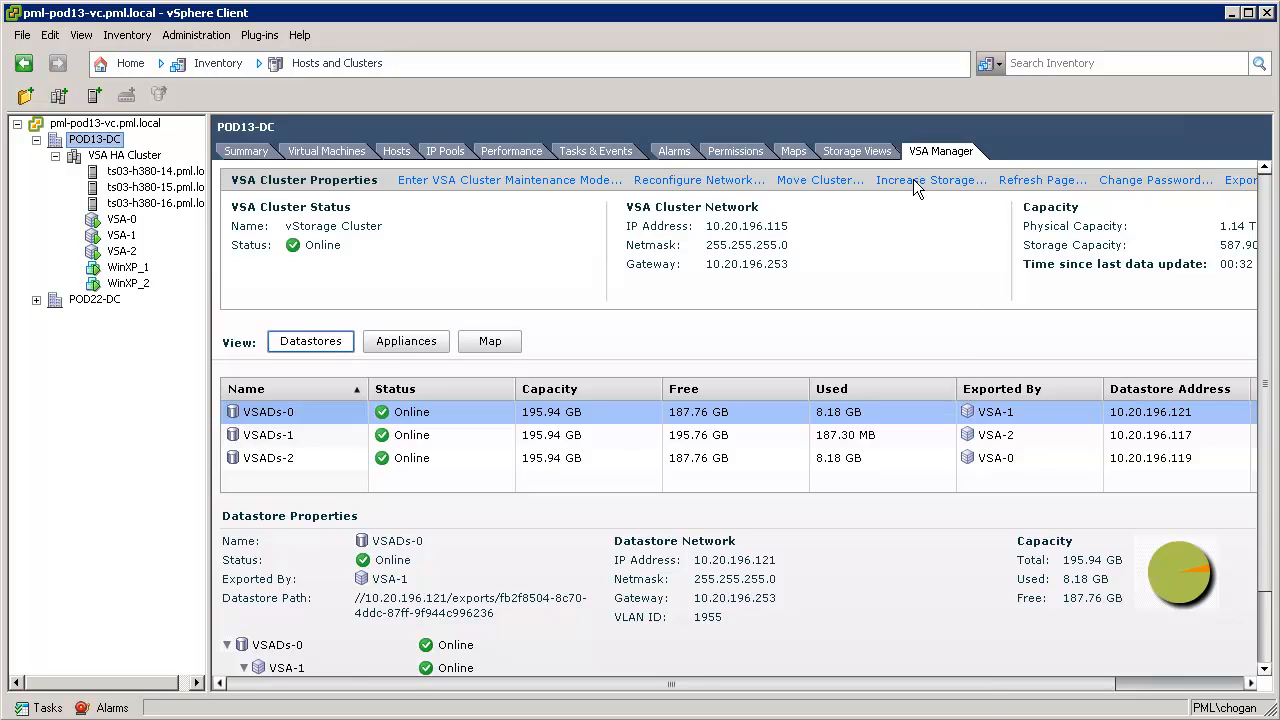
pyautogui.moveTo(108, 282)
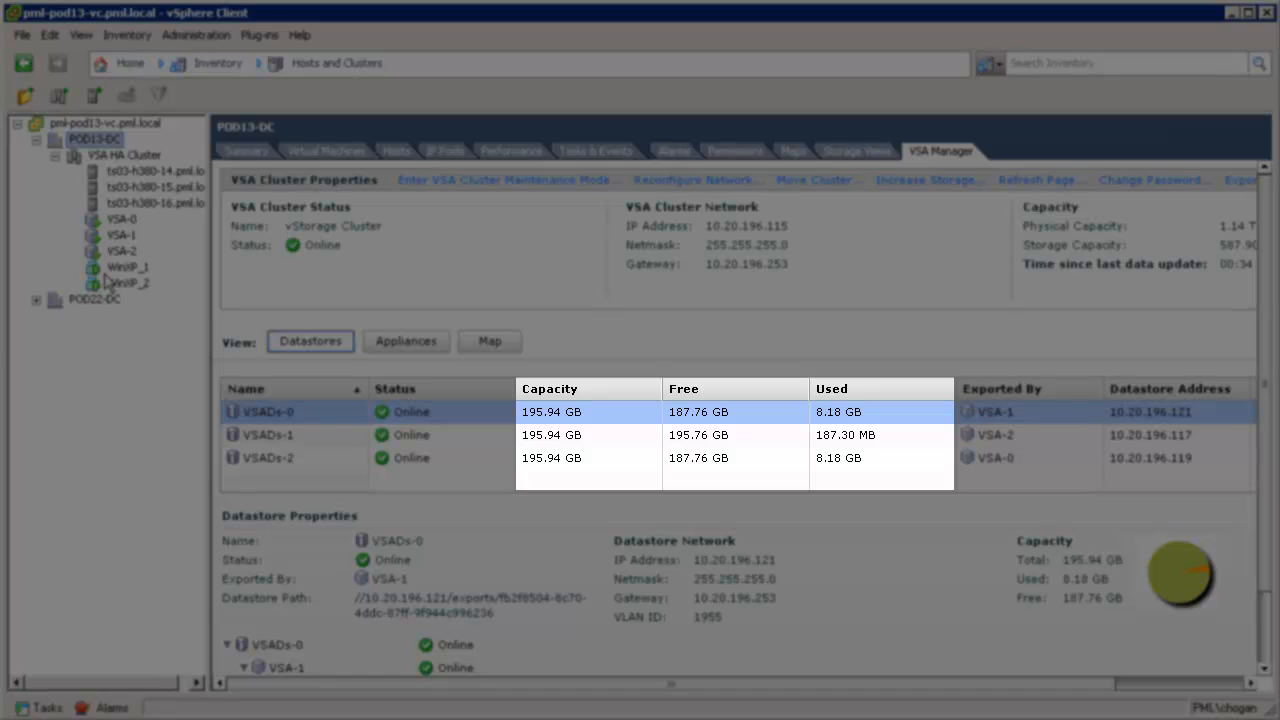
# Start the Increase Storage wizard and set the new VSA total size to 450 GB.
pyautogui.rightClick(128, 268)
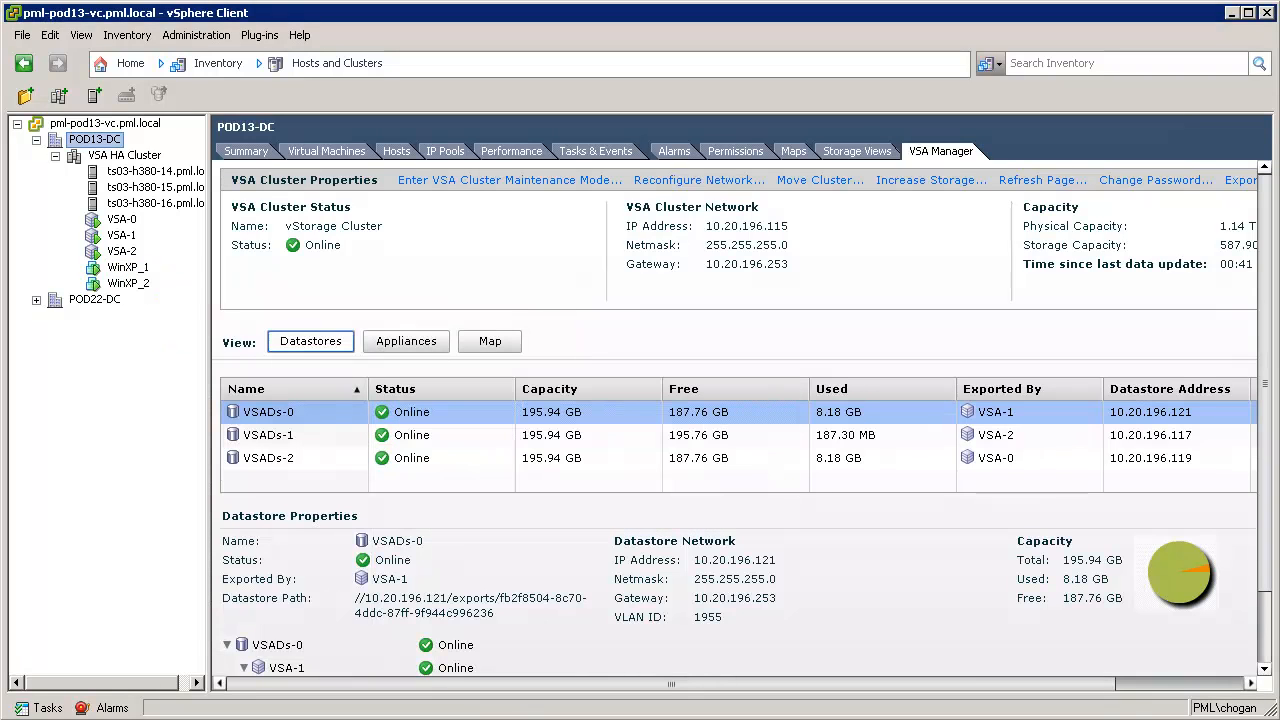
pyautogui.rightClick(128, 284)
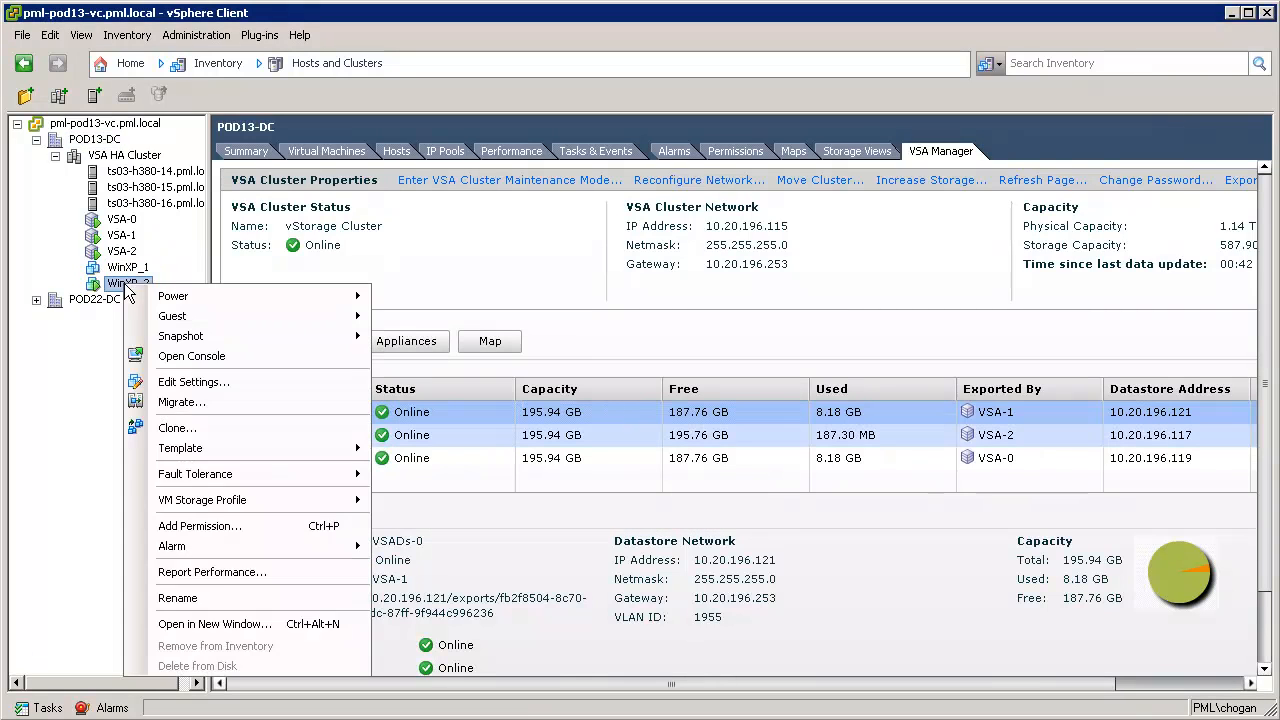
pyautogui.moveTo(172, 296)
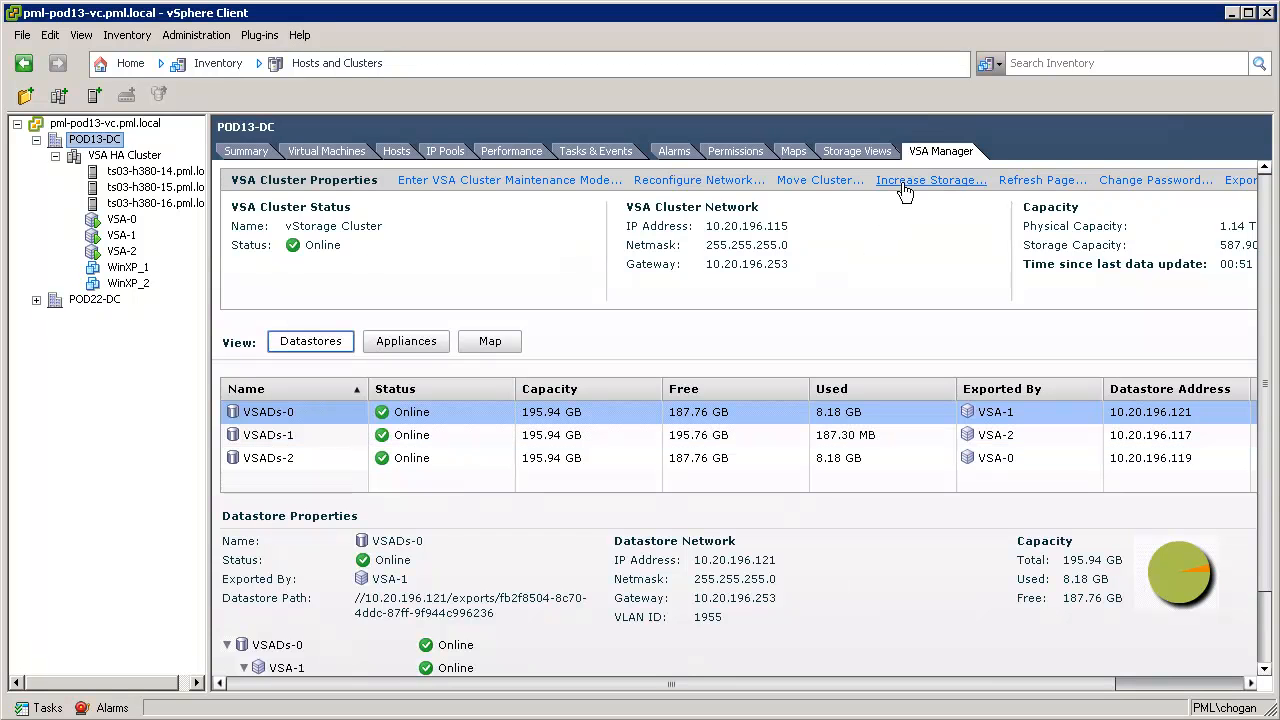
pyautogui.click(930, 180)
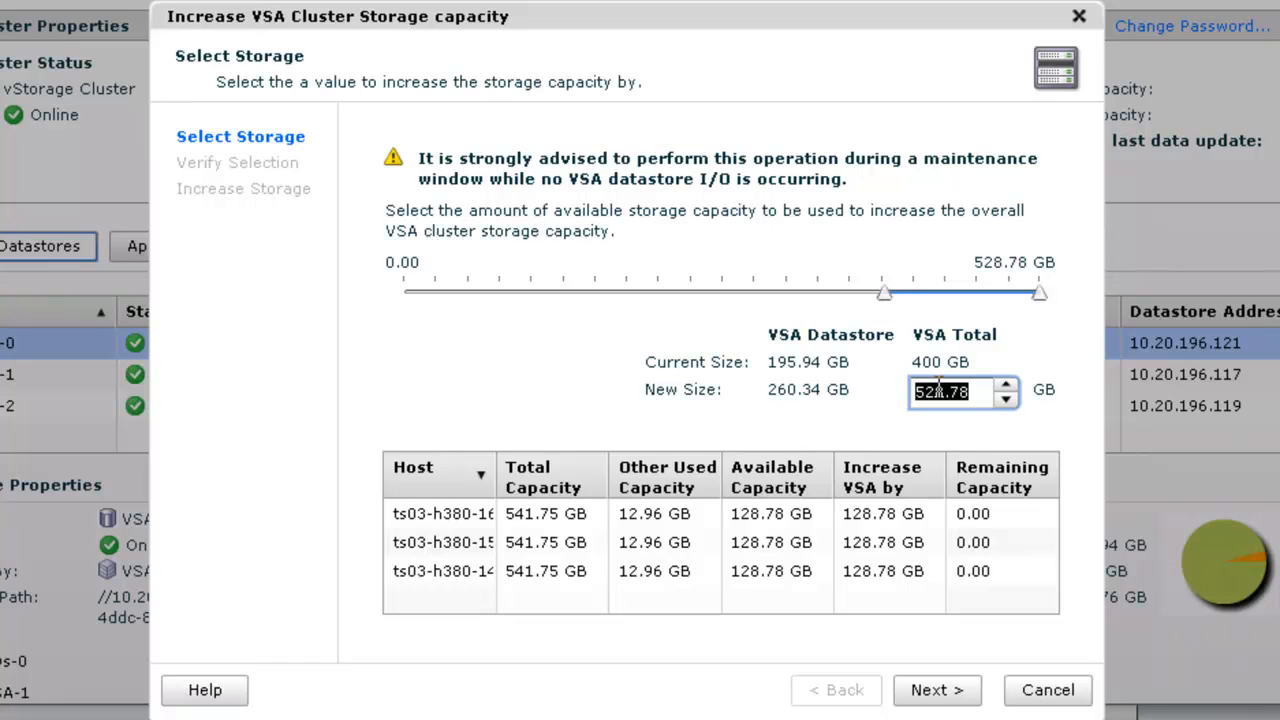
pyautogui.moveTo(1040, 292); pyautogui.dragTo(944, 292)
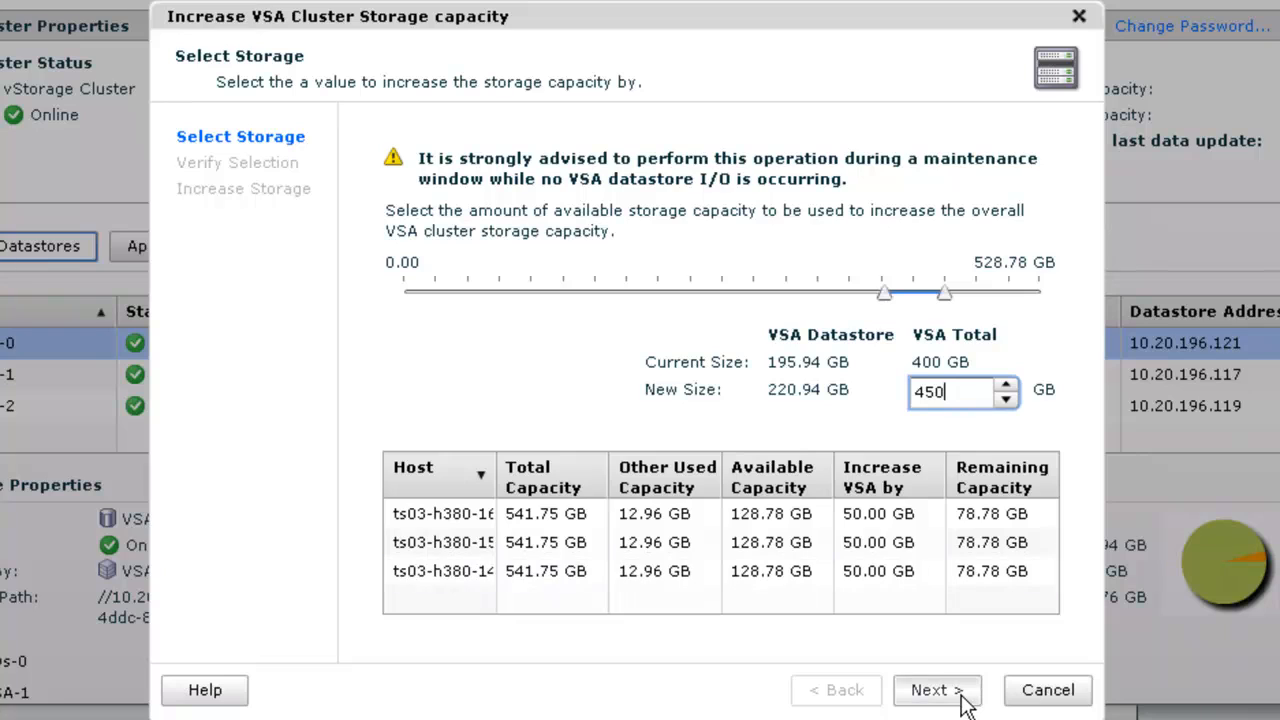
# Review the 400 GB to 450 GB summary and choose Increase.
pyautogui.click(936, 690)
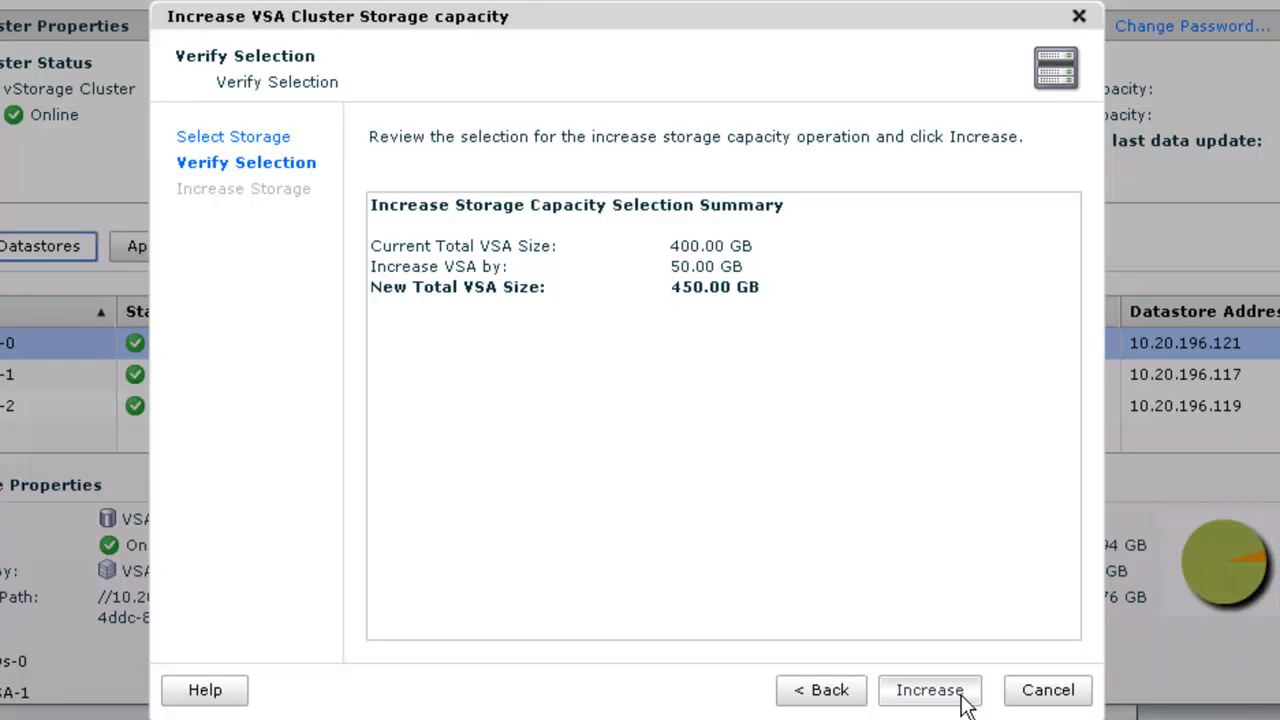
pyautogui.moveTo(930, 690)
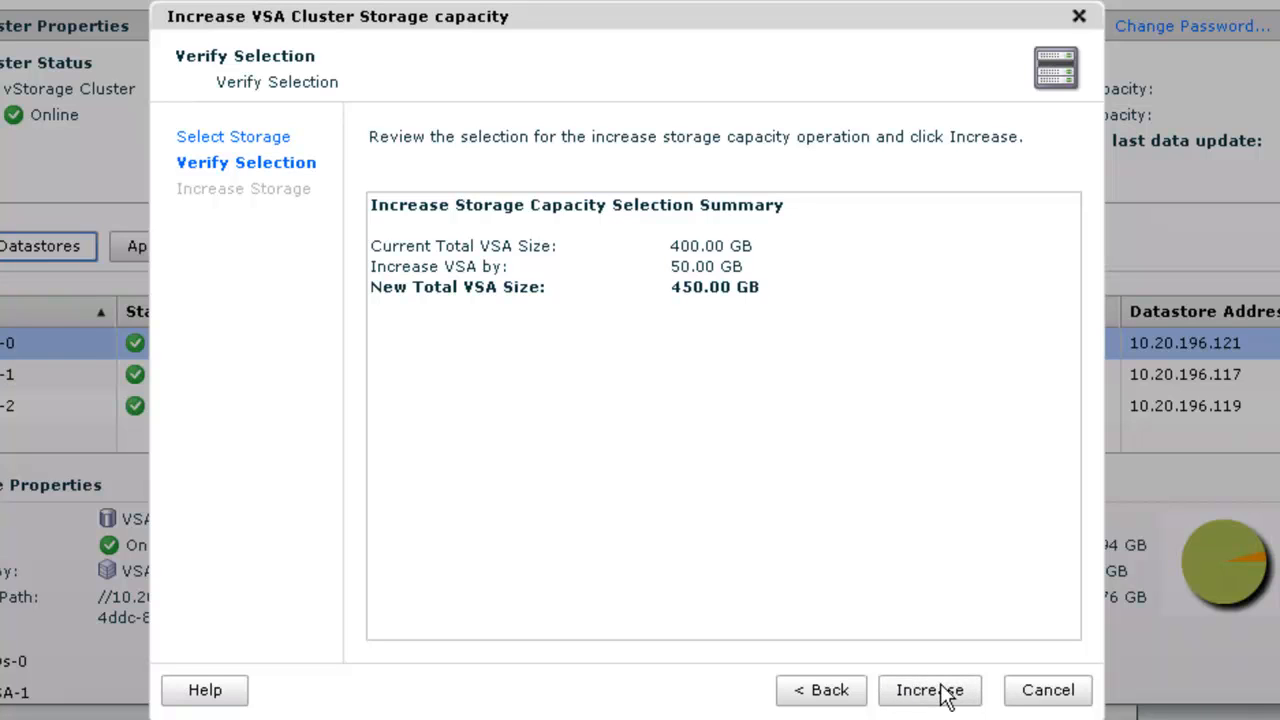
pyautogui.click(928, 690)
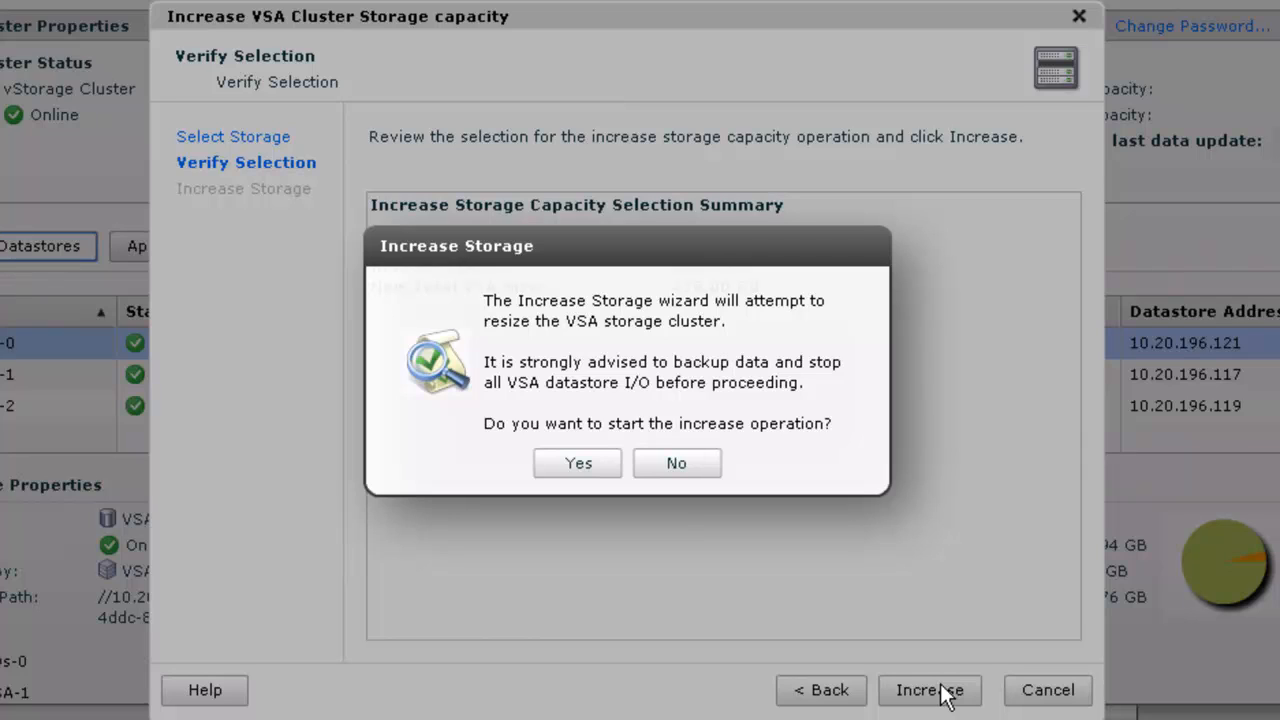
pyautogui.moveTo(576, 464)
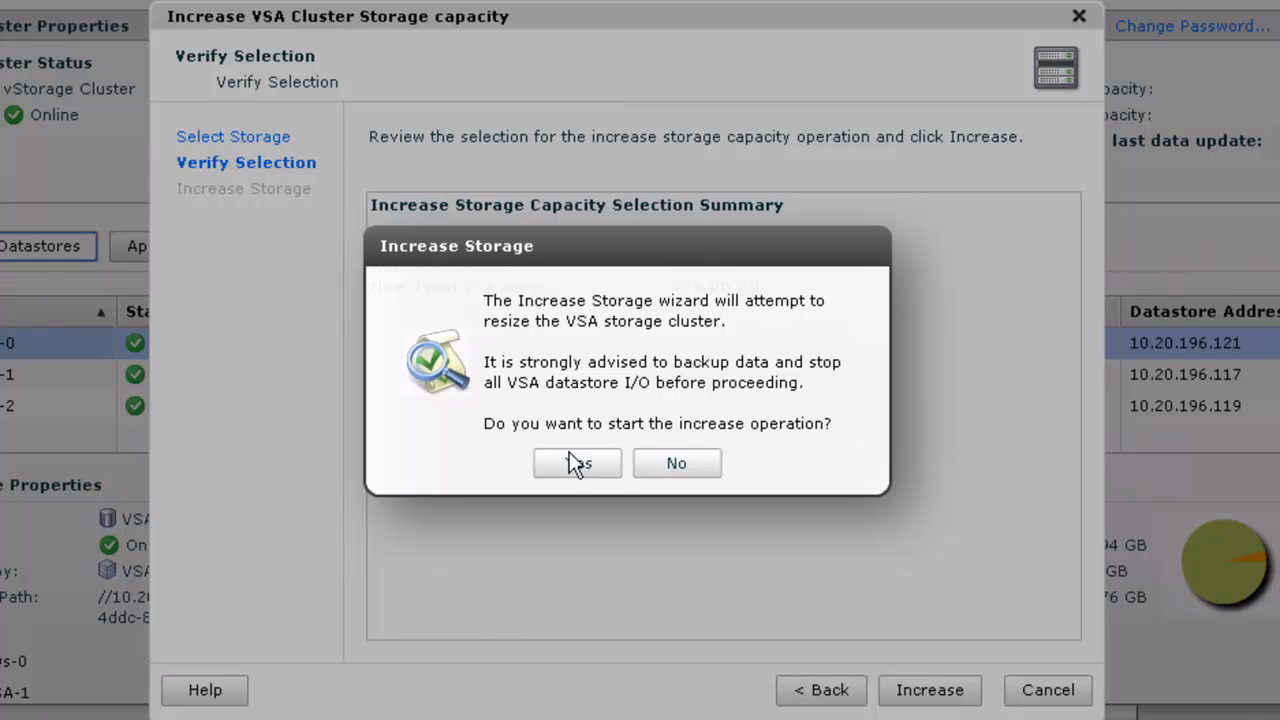
# Confirm the increase, let it complete successfully, and close the wizard.
pyautogui.click(576, 464)
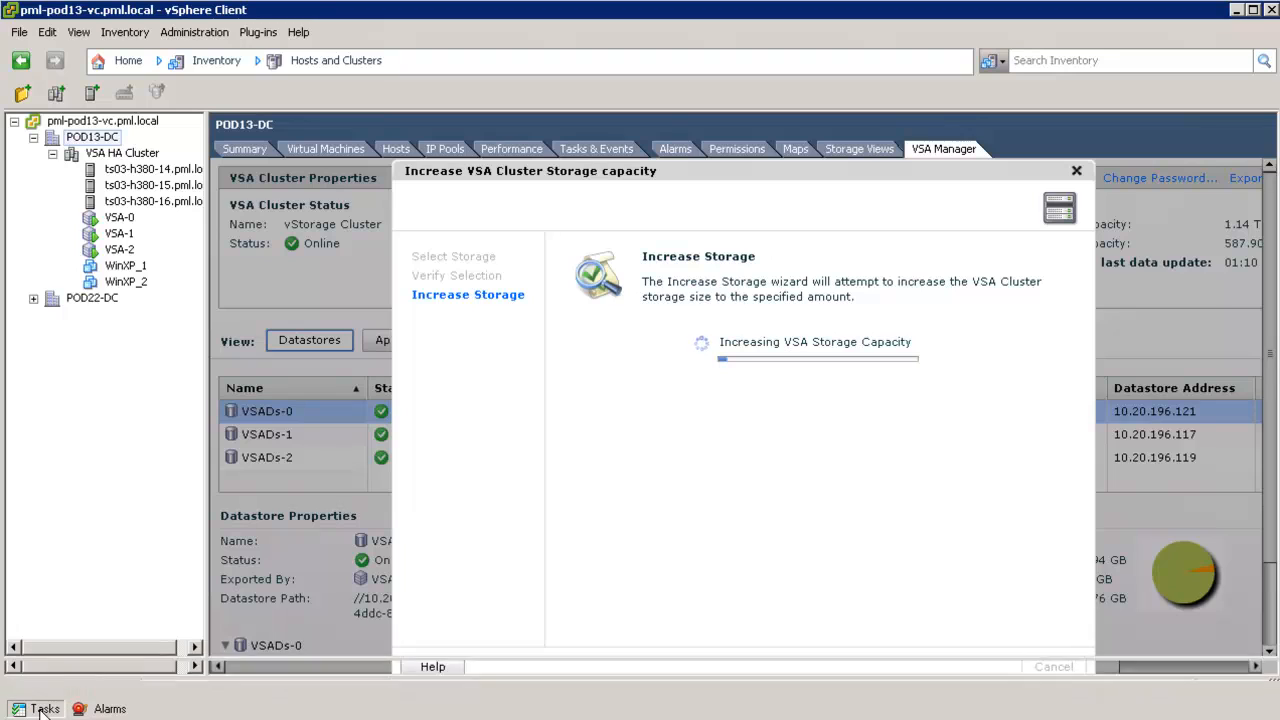
pyautogui.click(44, 708)
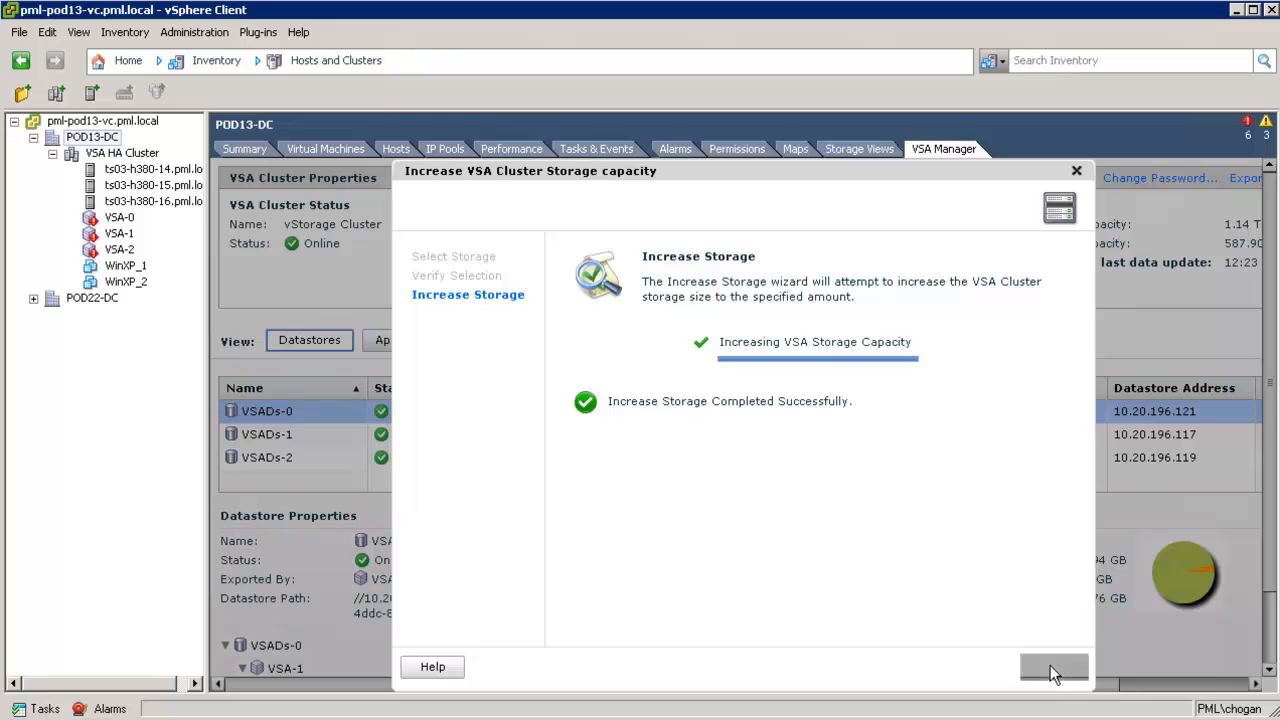
pyautogui.click(1052, 668)
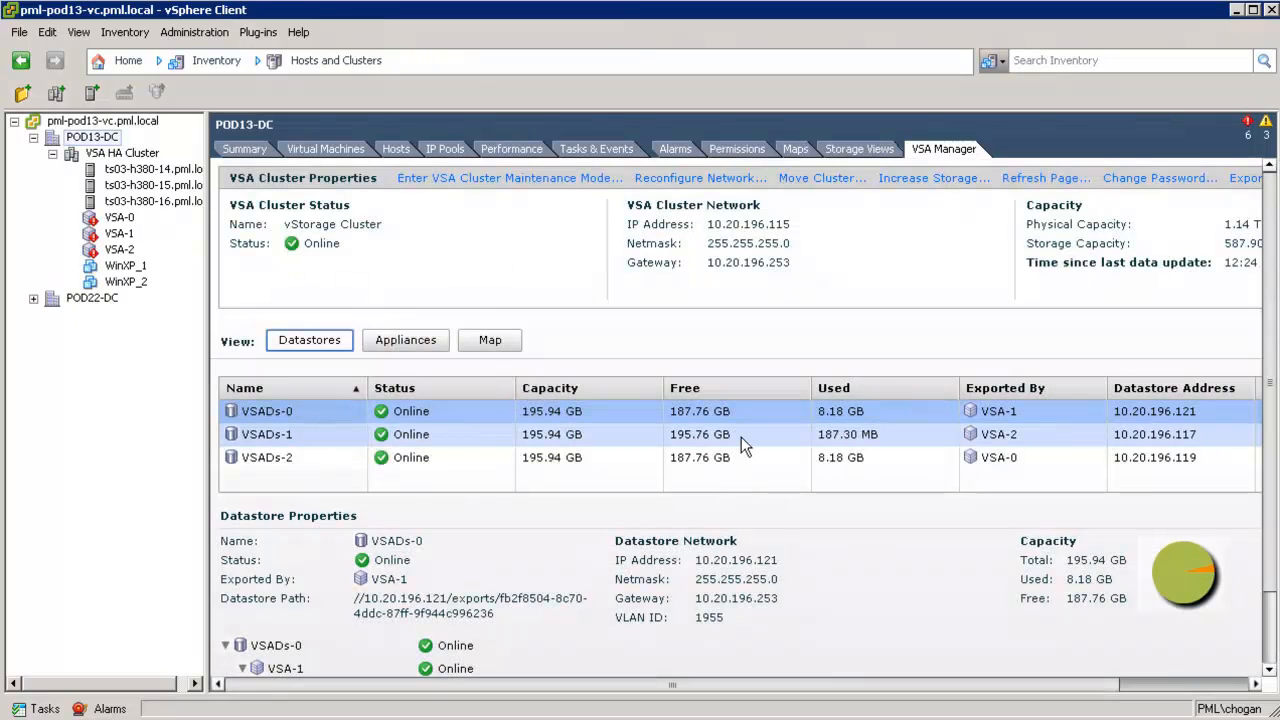